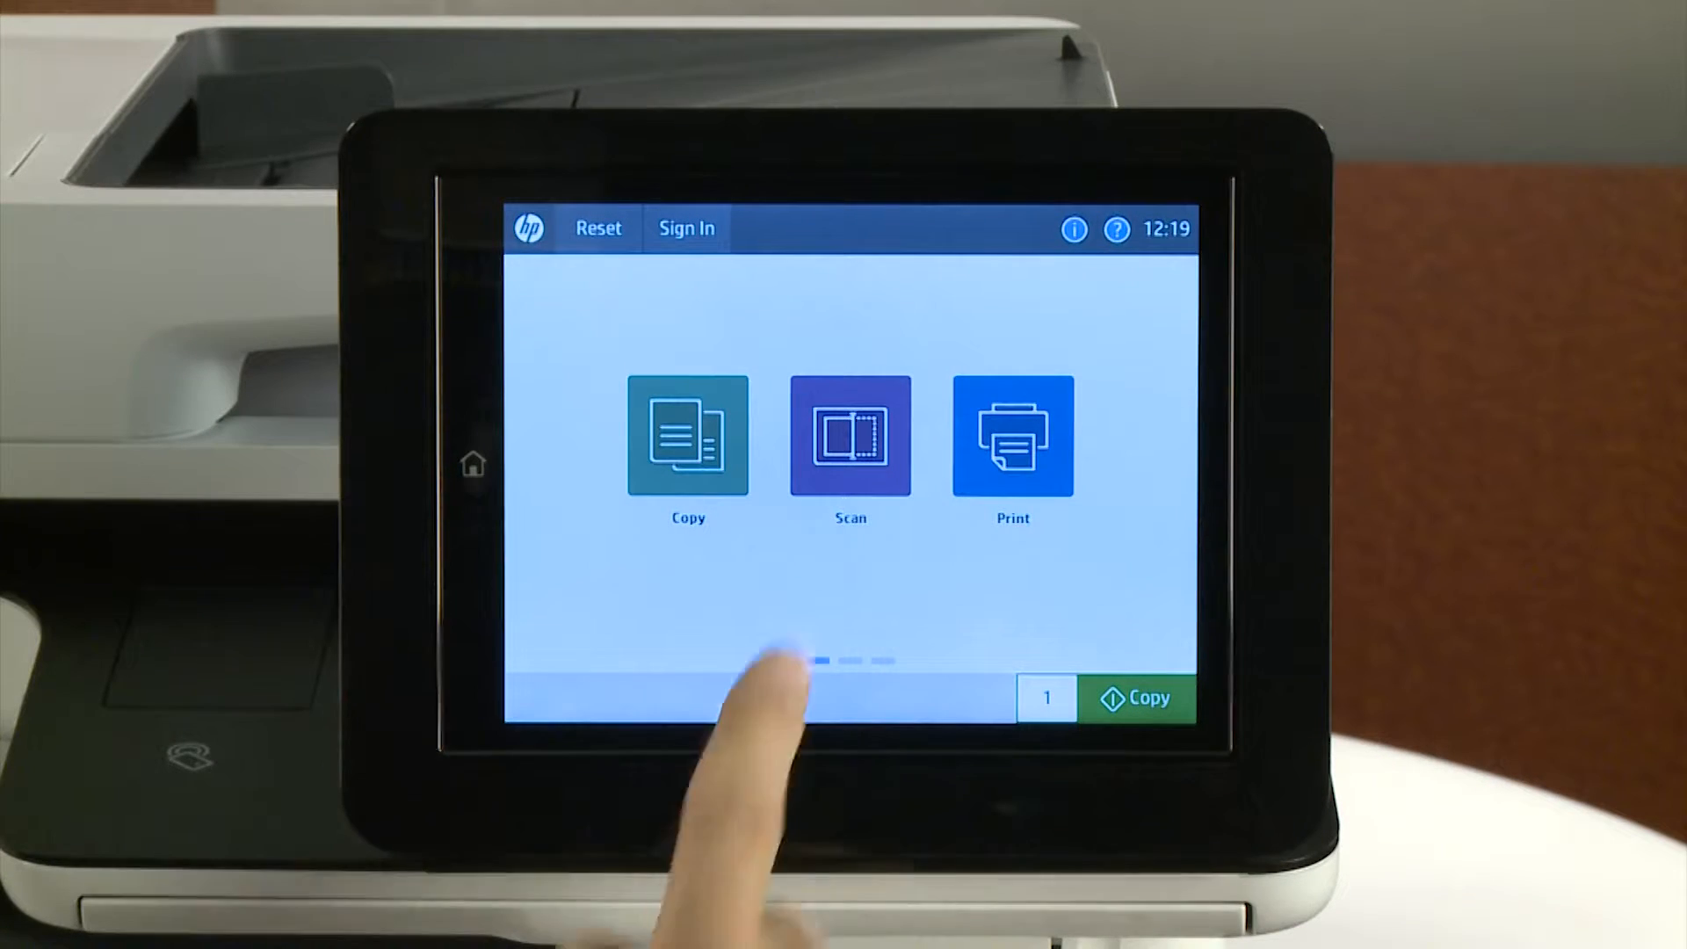
Step: Go from the home screen's Scan menu into Scan to Job Storage
click(850, 435)
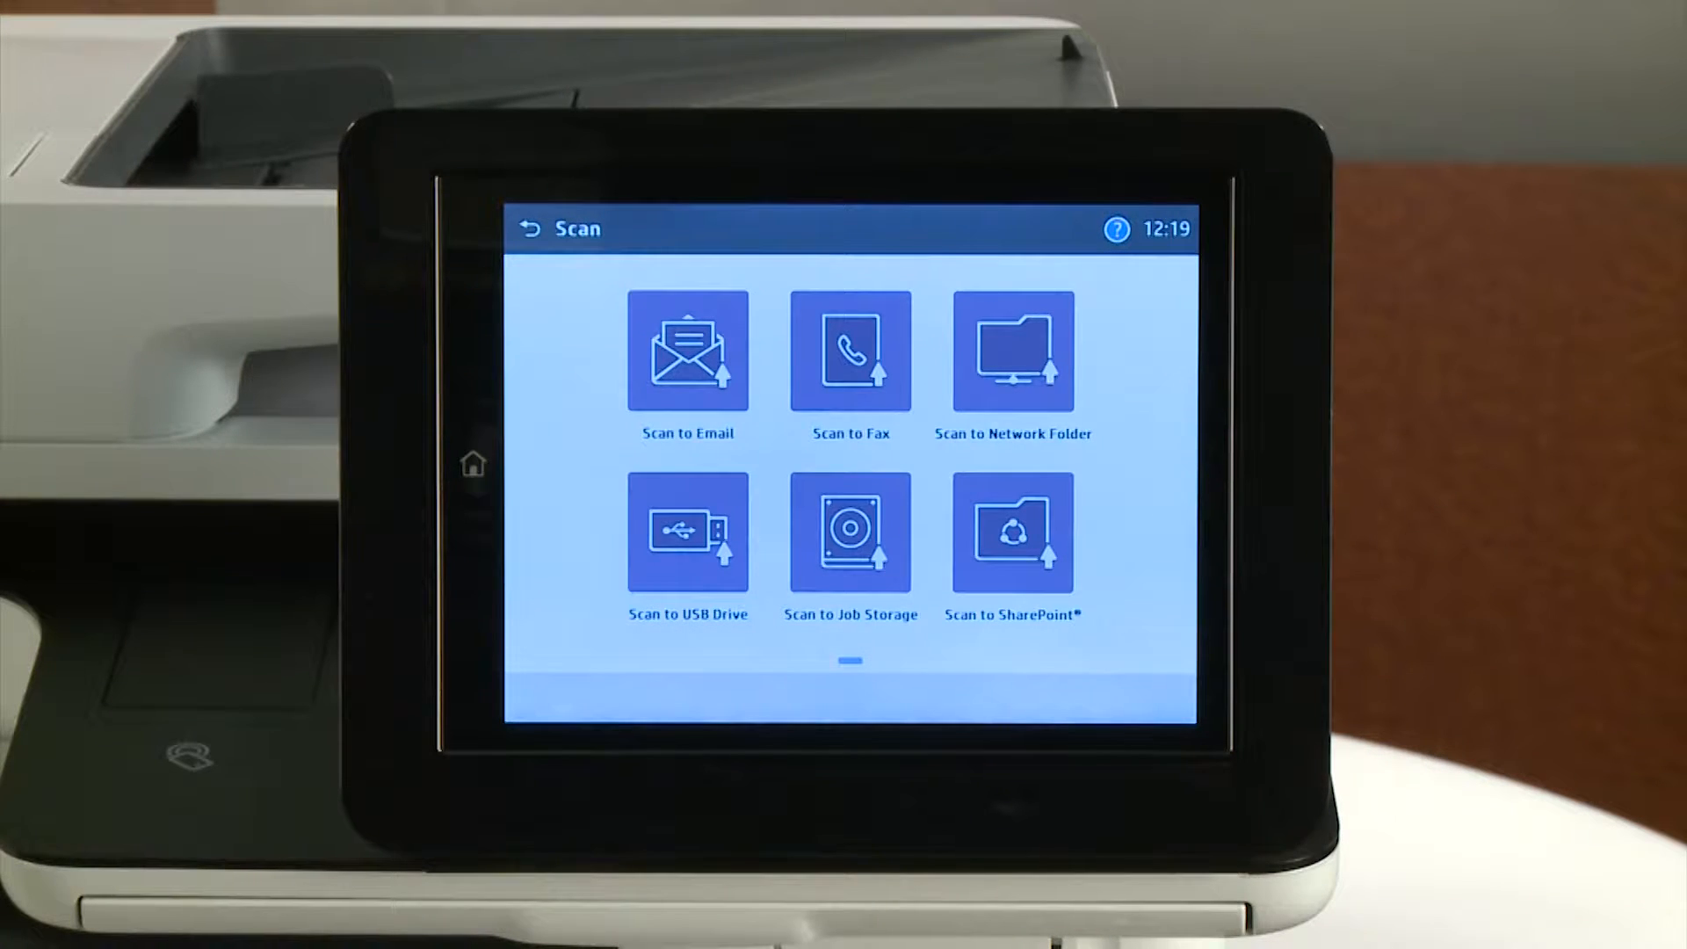
click(850, 535)
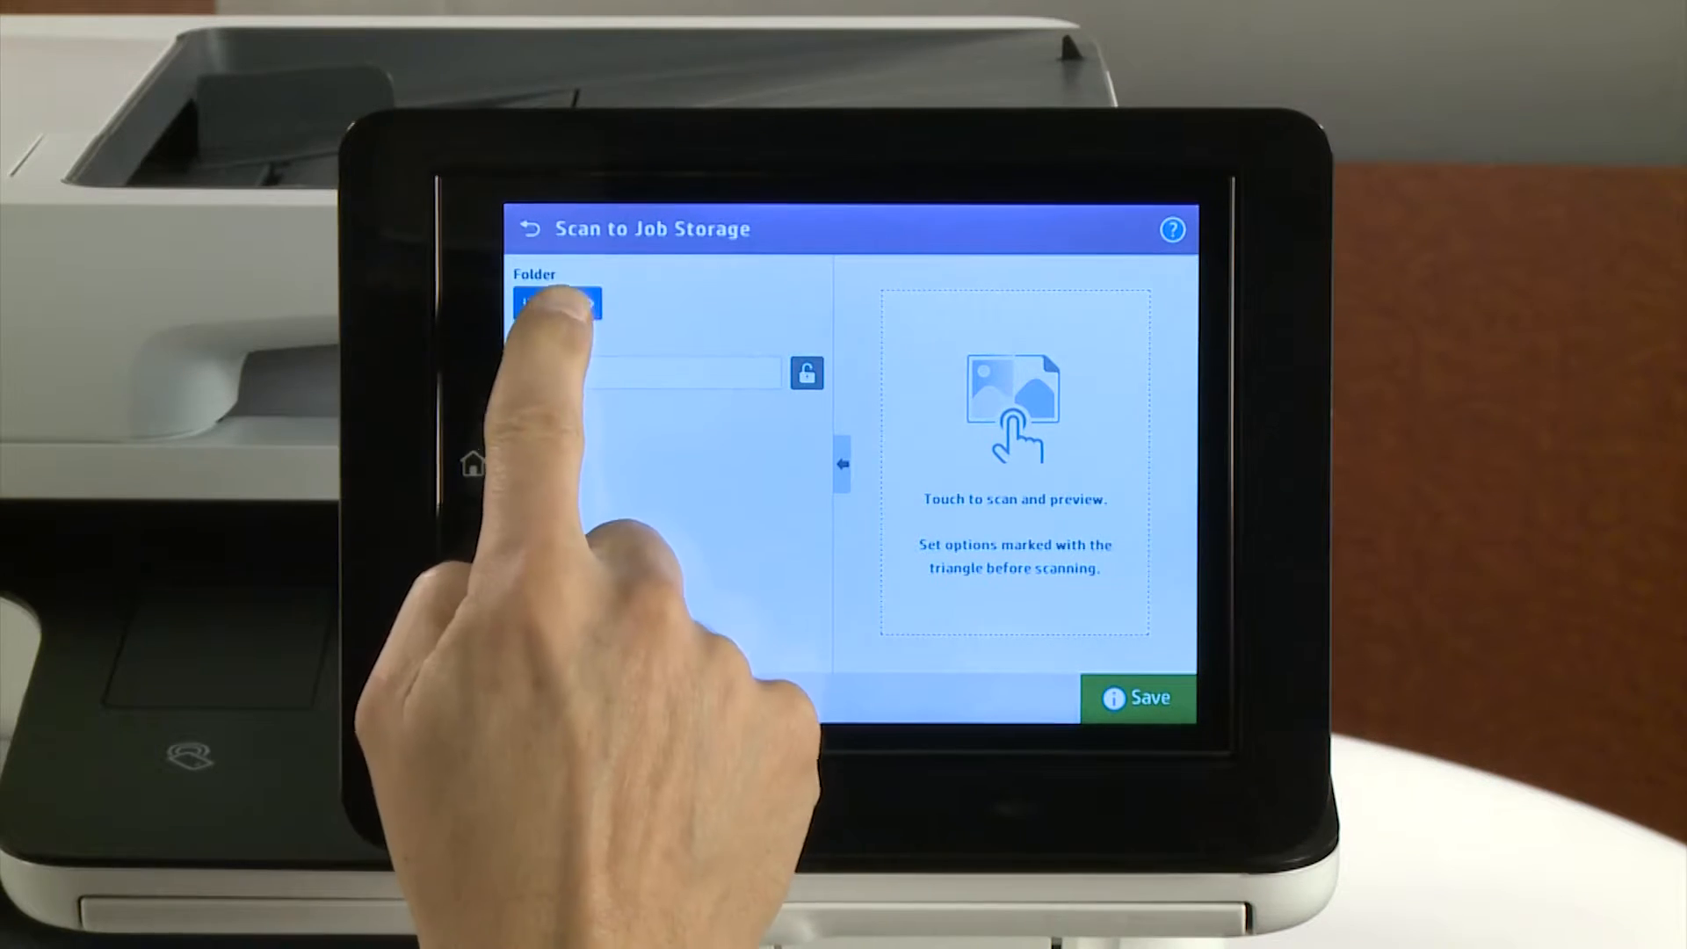
Step: Create a new job storage folder named 'hp info' from the Folder chooser
click(556, 303)
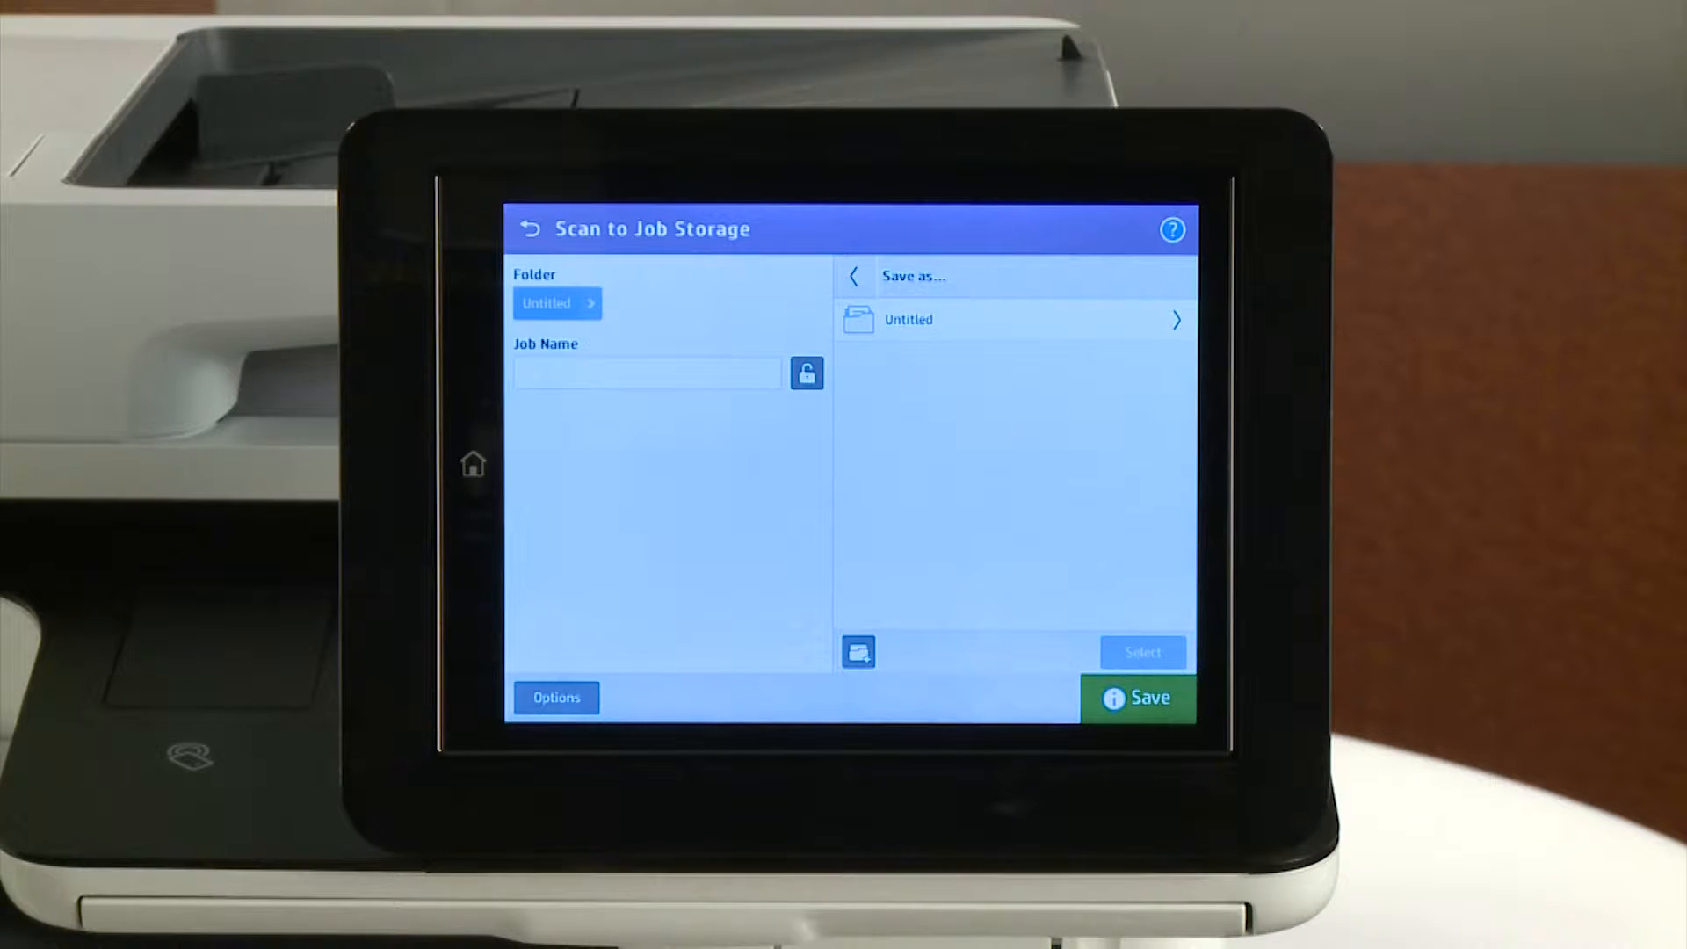
click(858, 654)
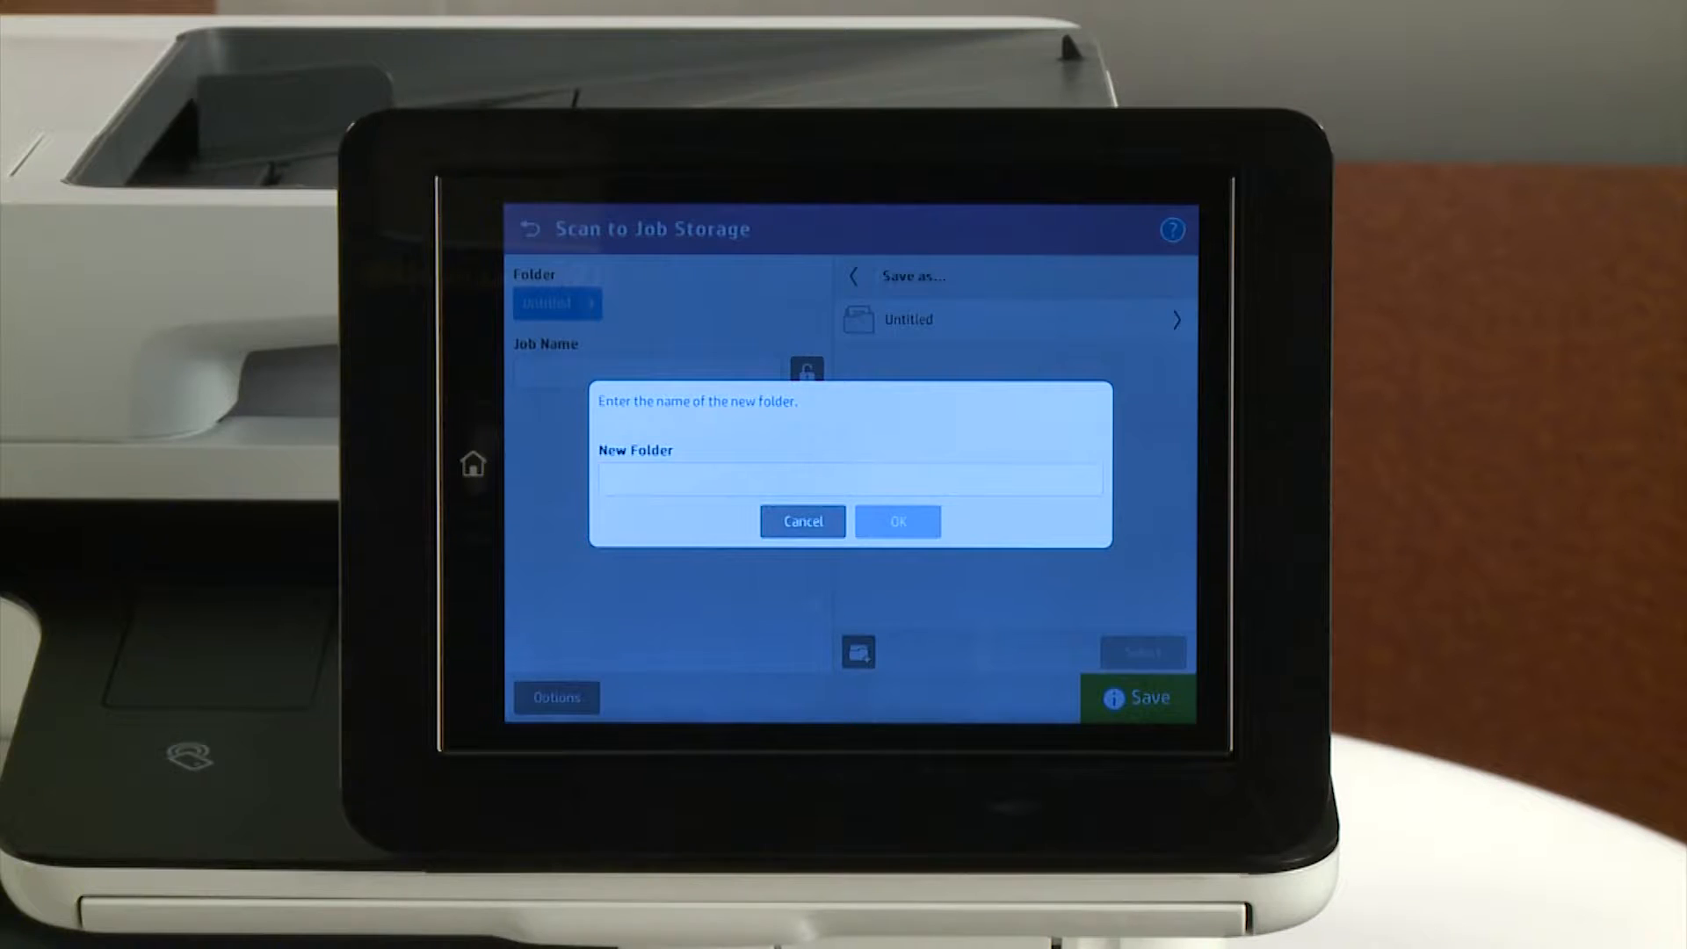
click(849, 481)
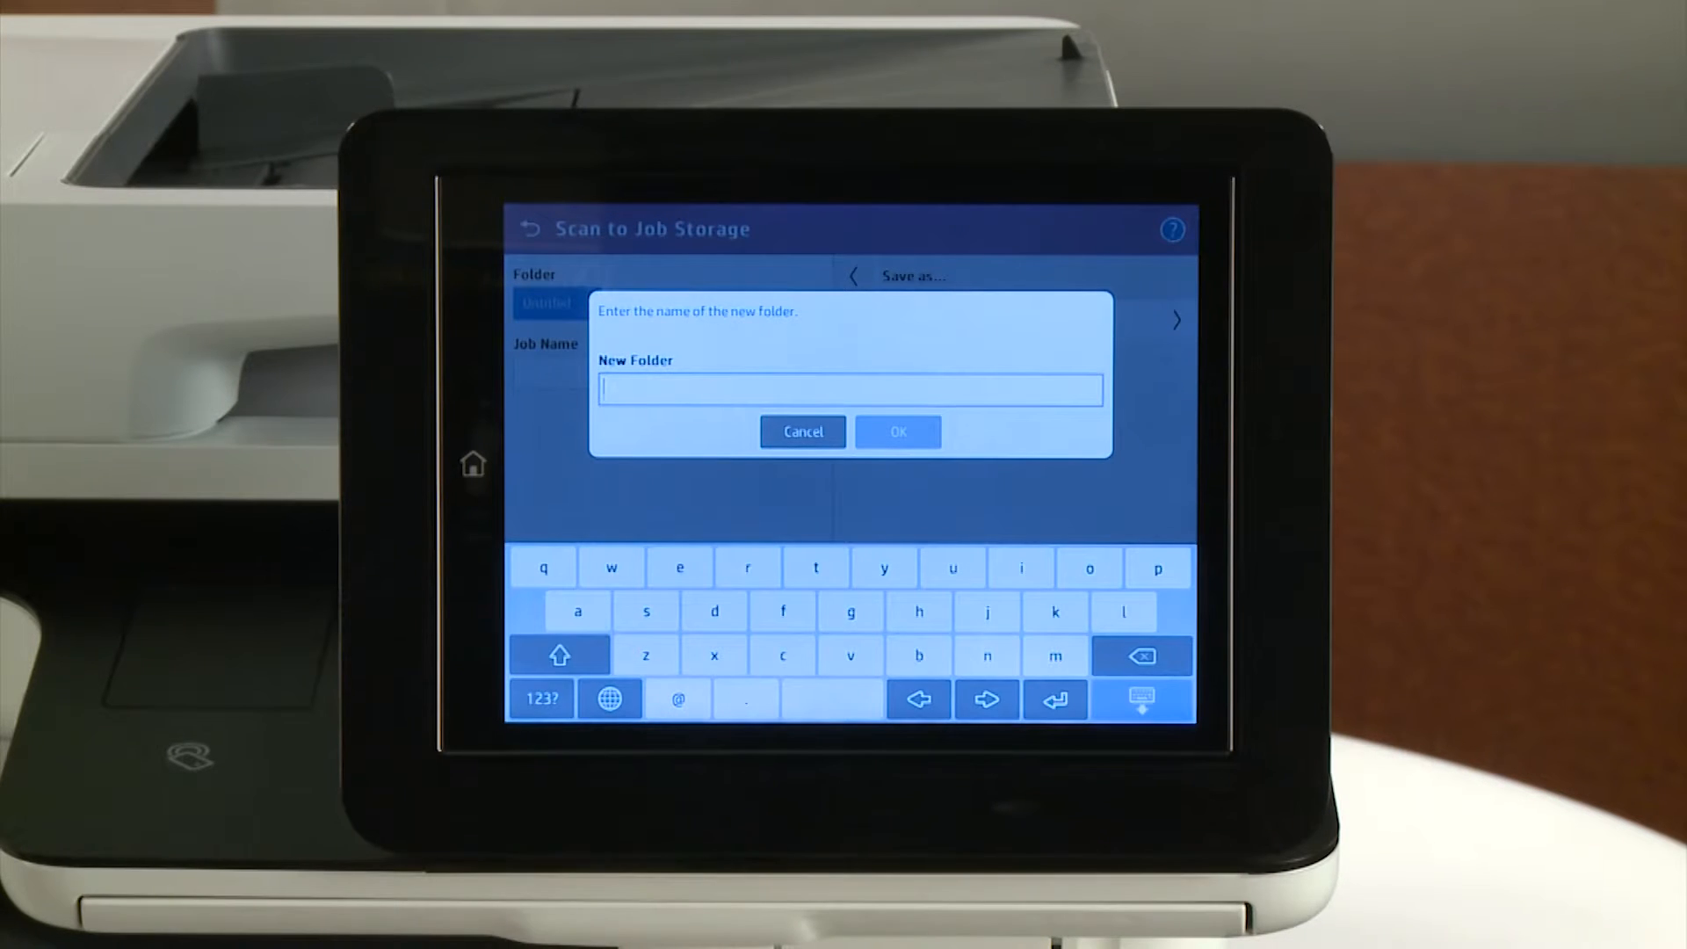
text(hp info)
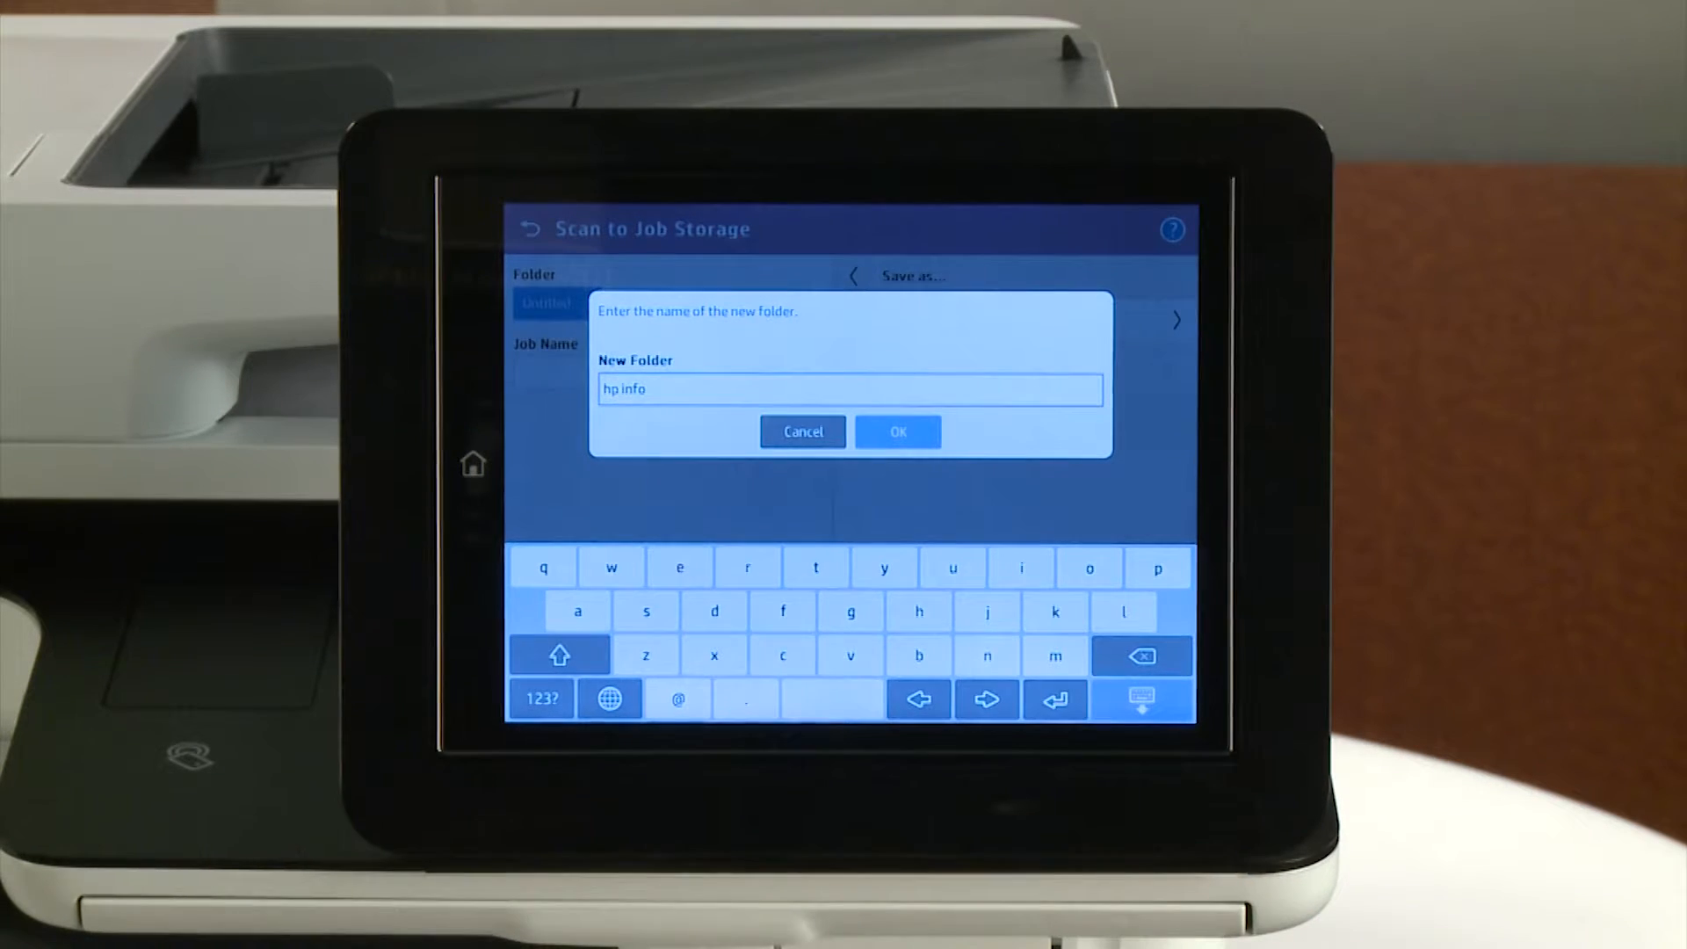
click(897, 431)
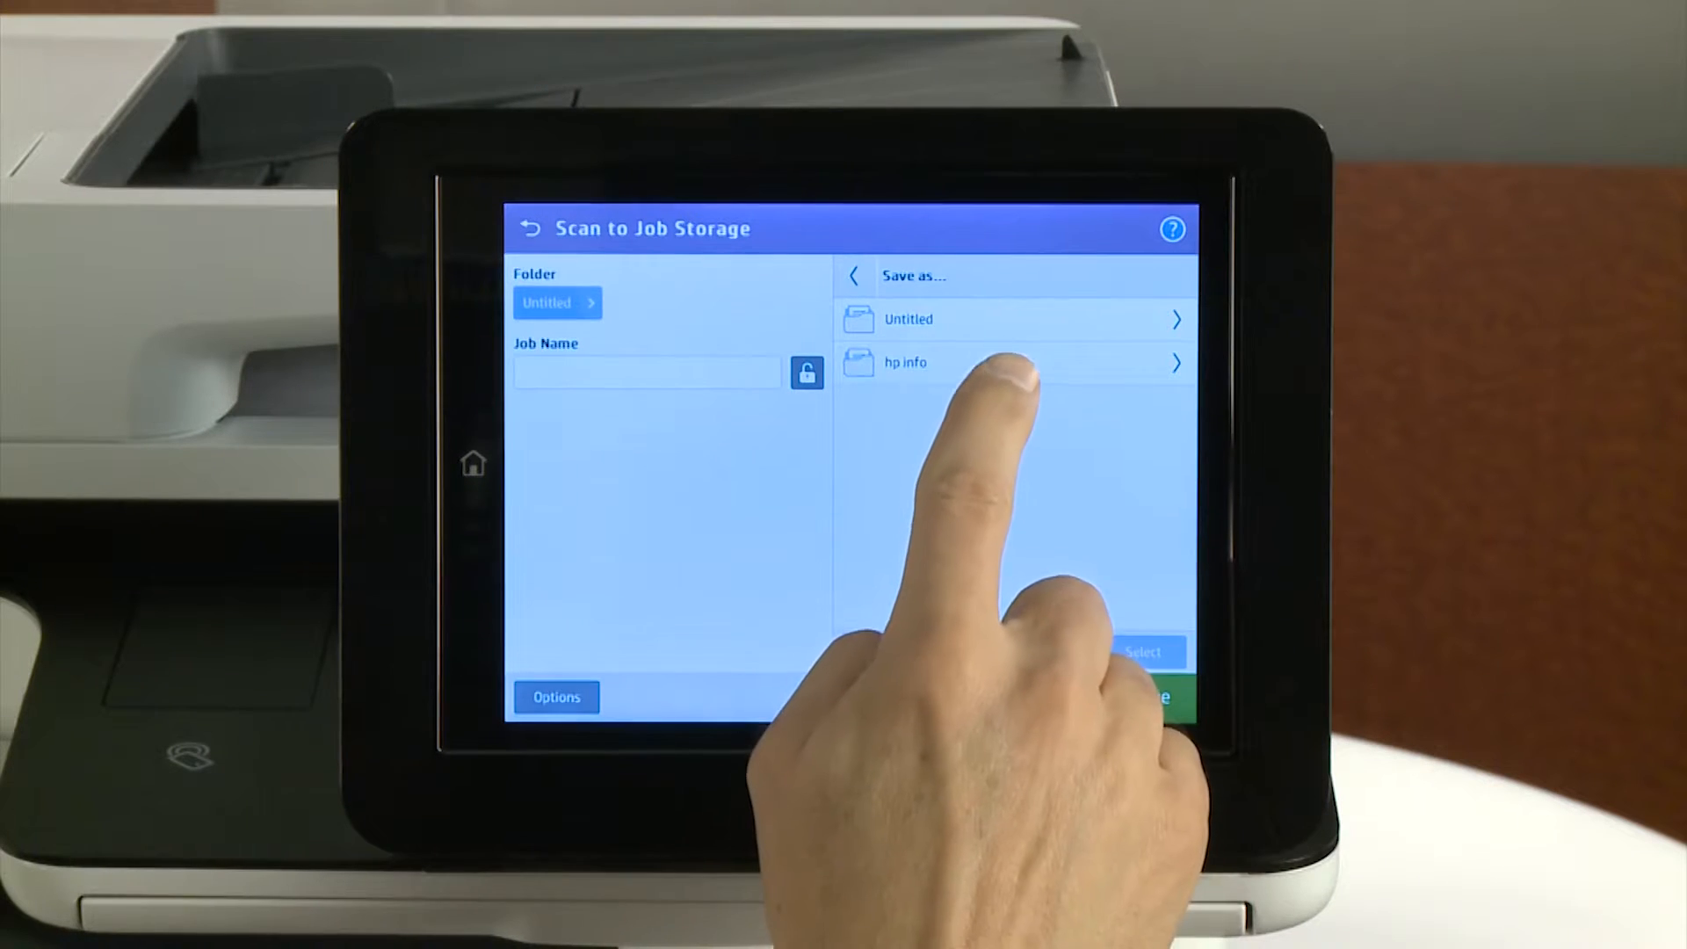
Step: Select the hp info folder and name the scan job 'test'
click(969, 363)
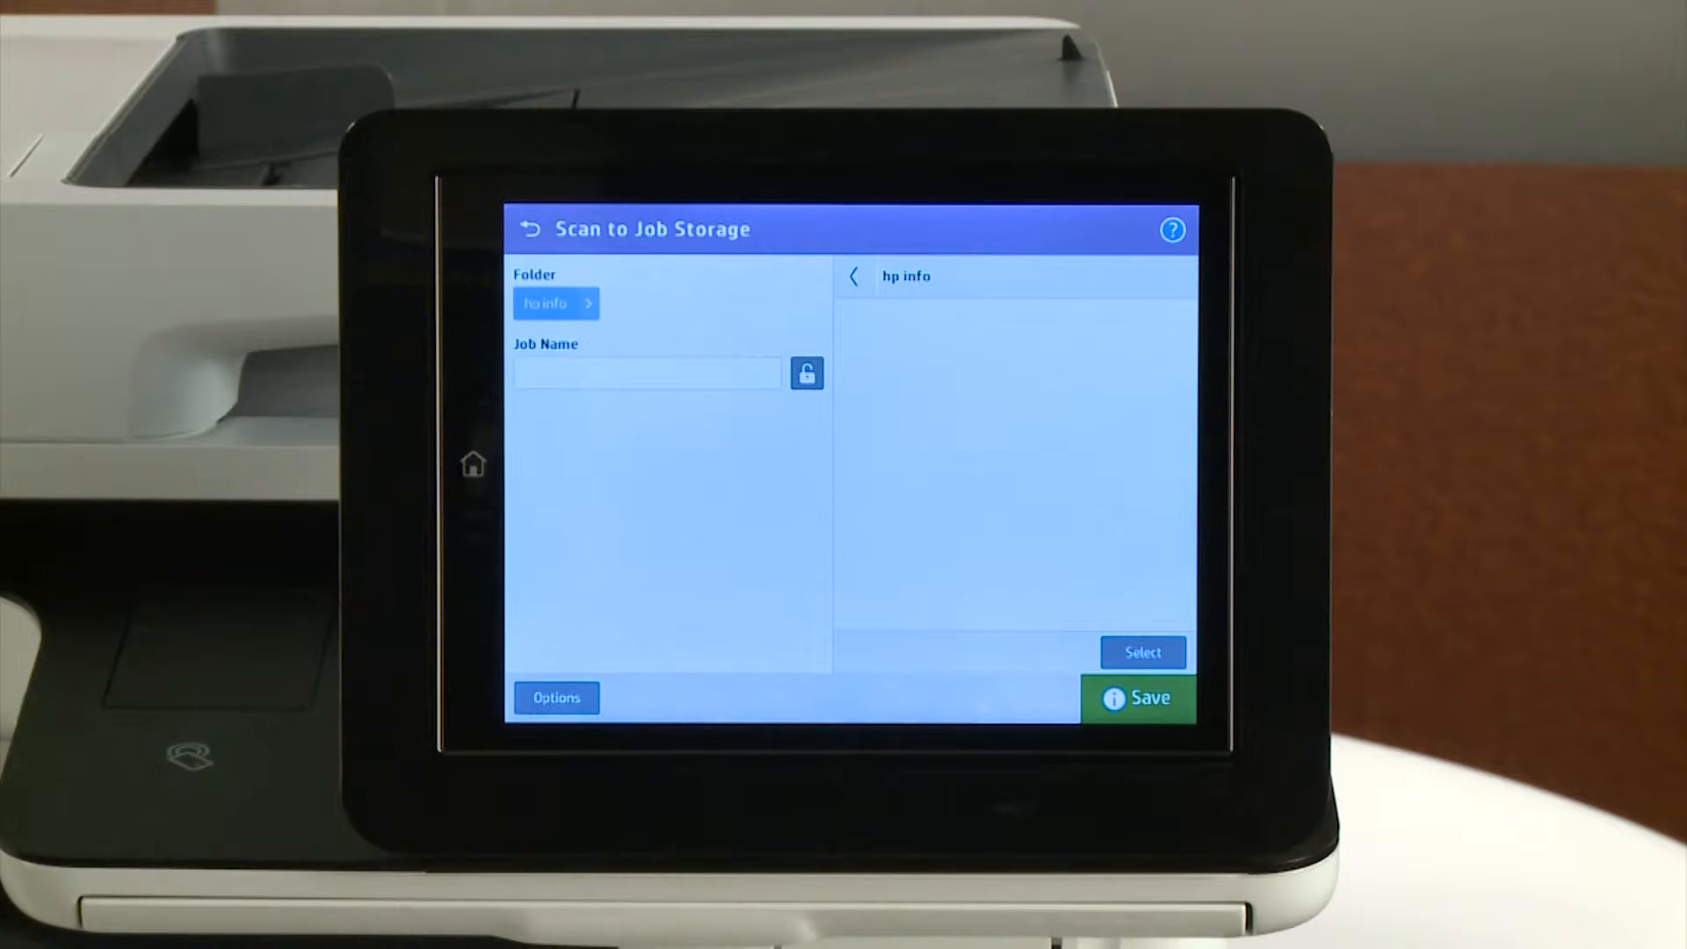
click(646, 373)
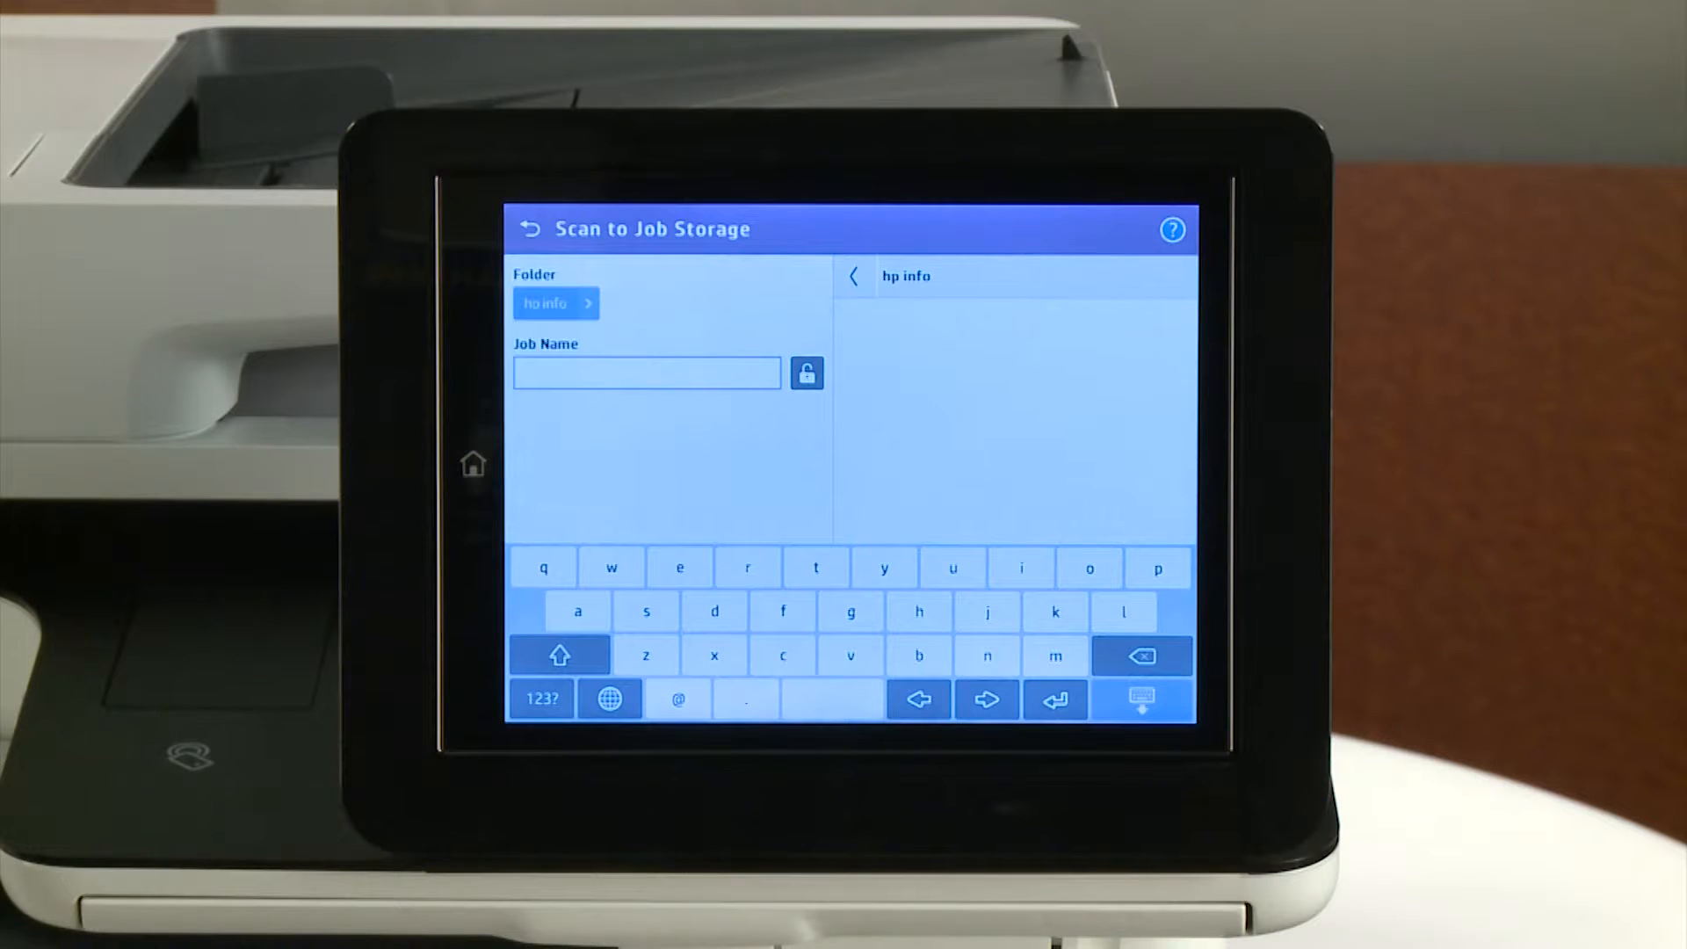
text(test)
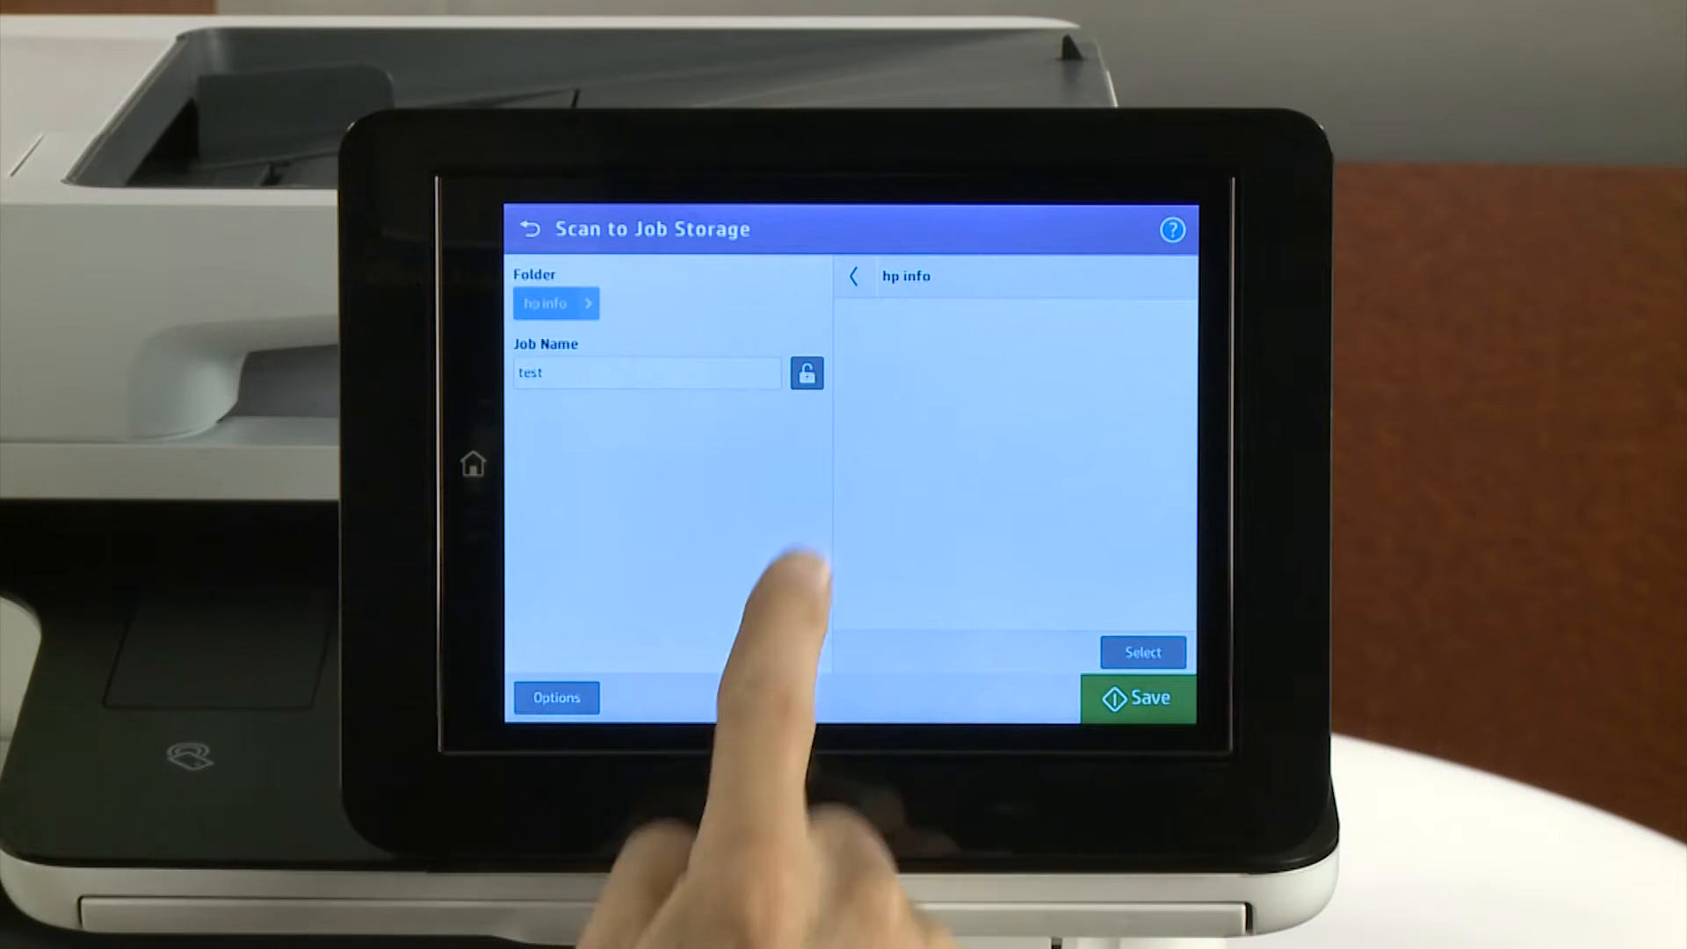
click(806, 373)
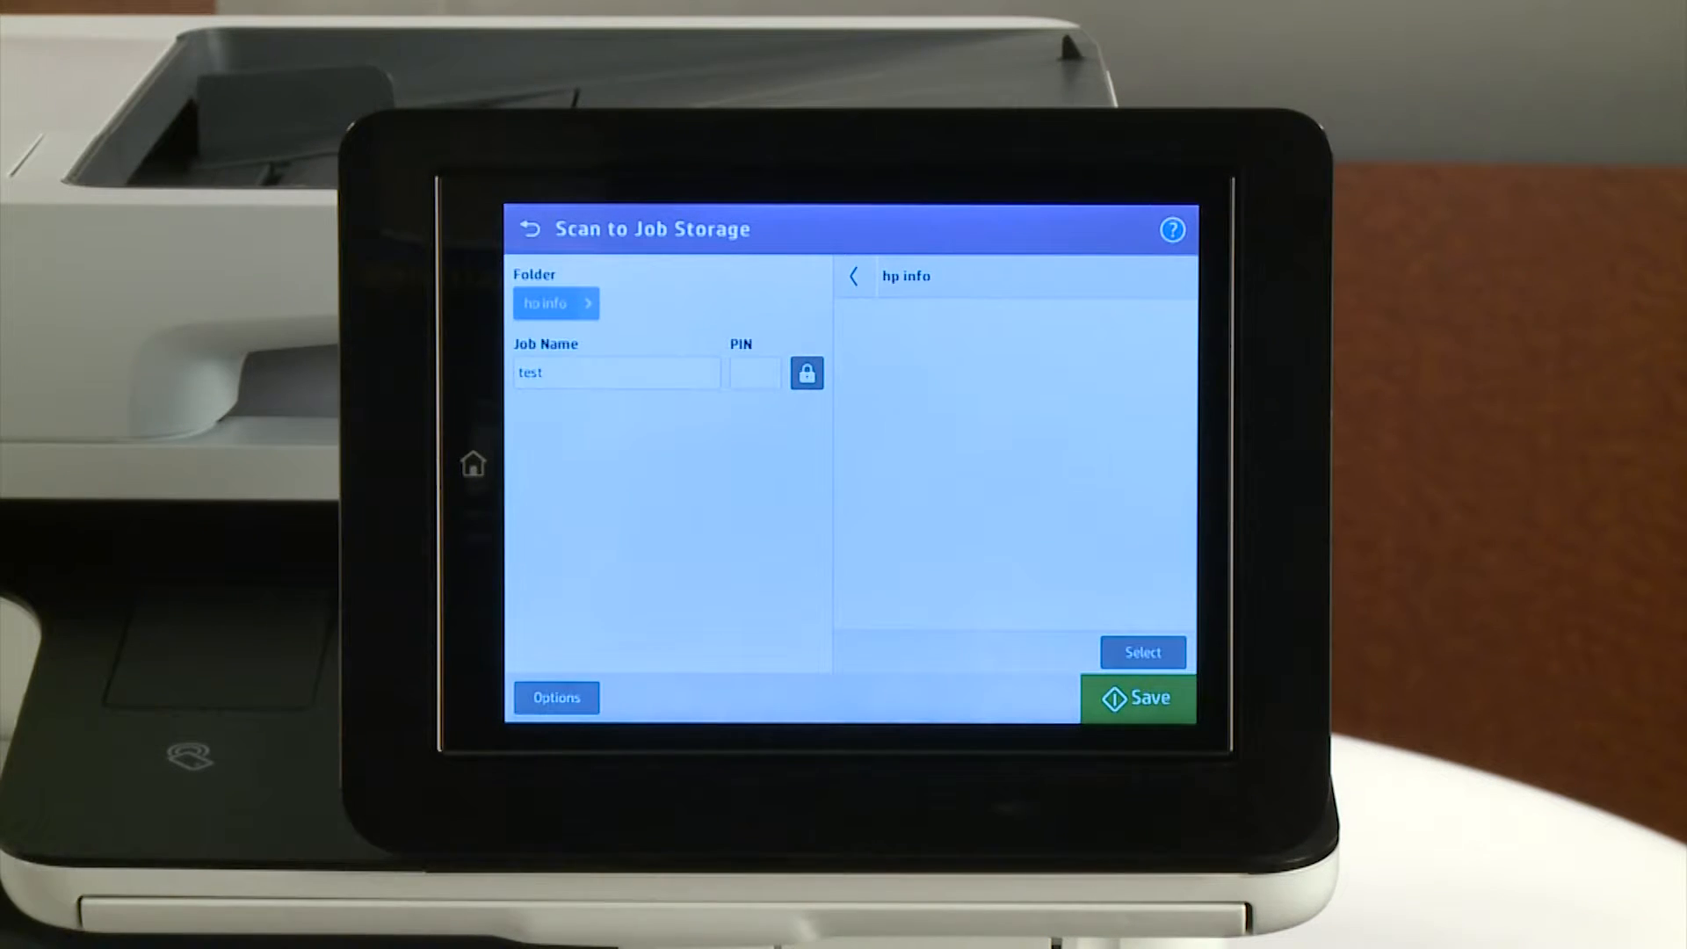
click(754, 373)
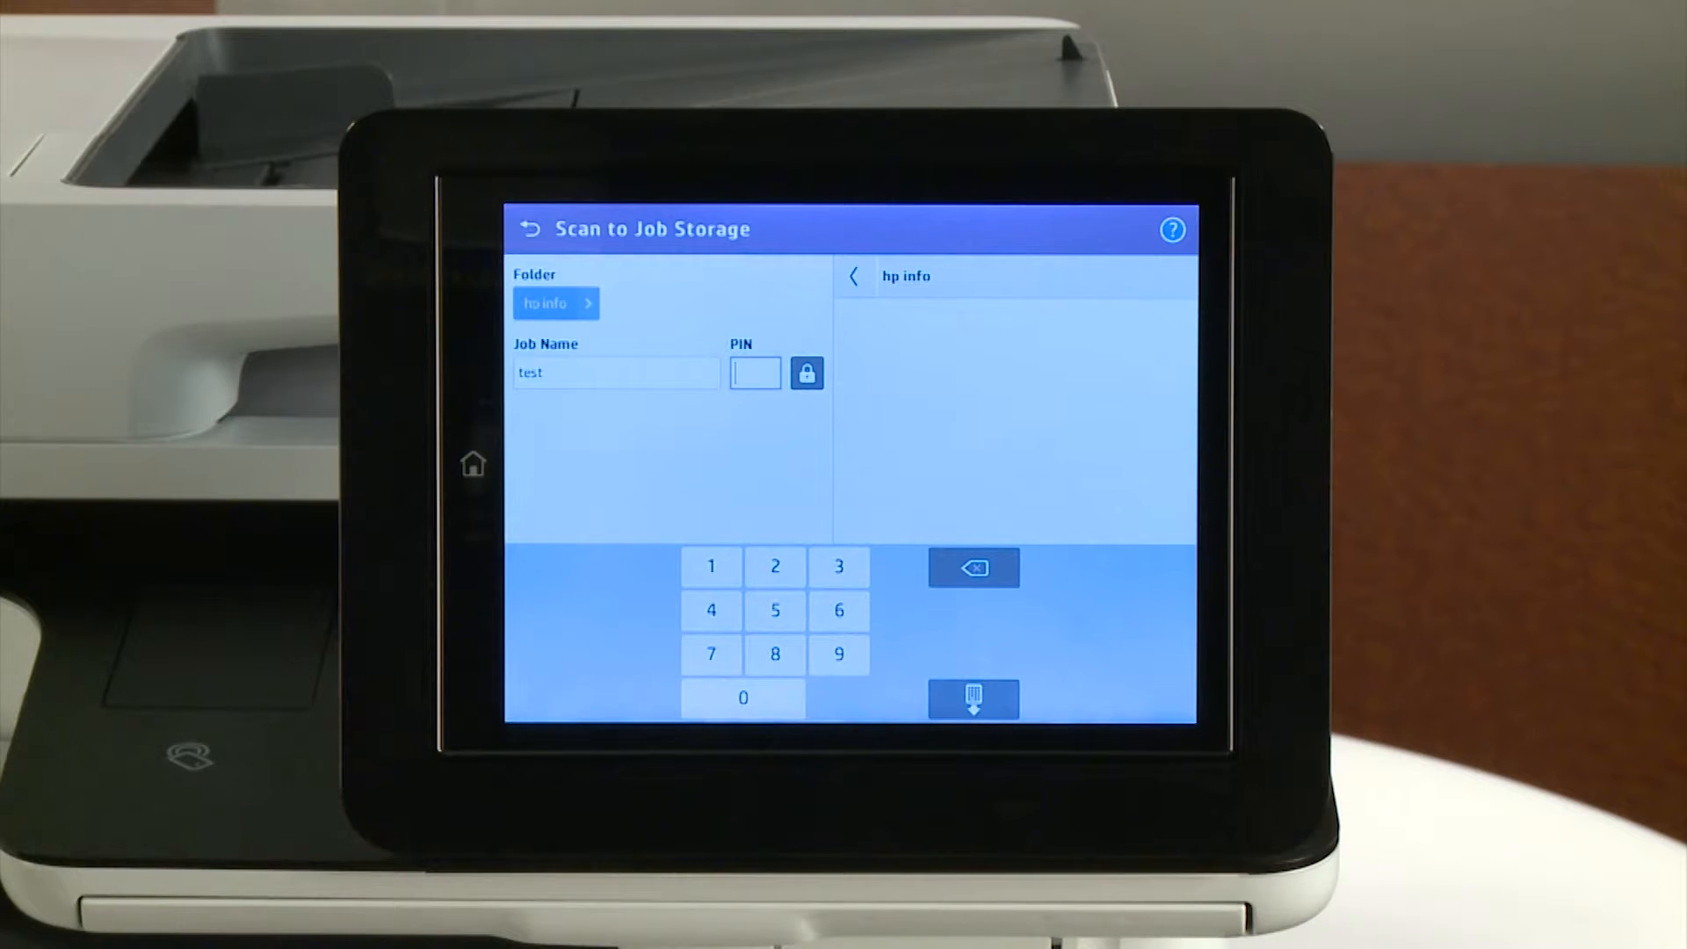
click(972, 698)
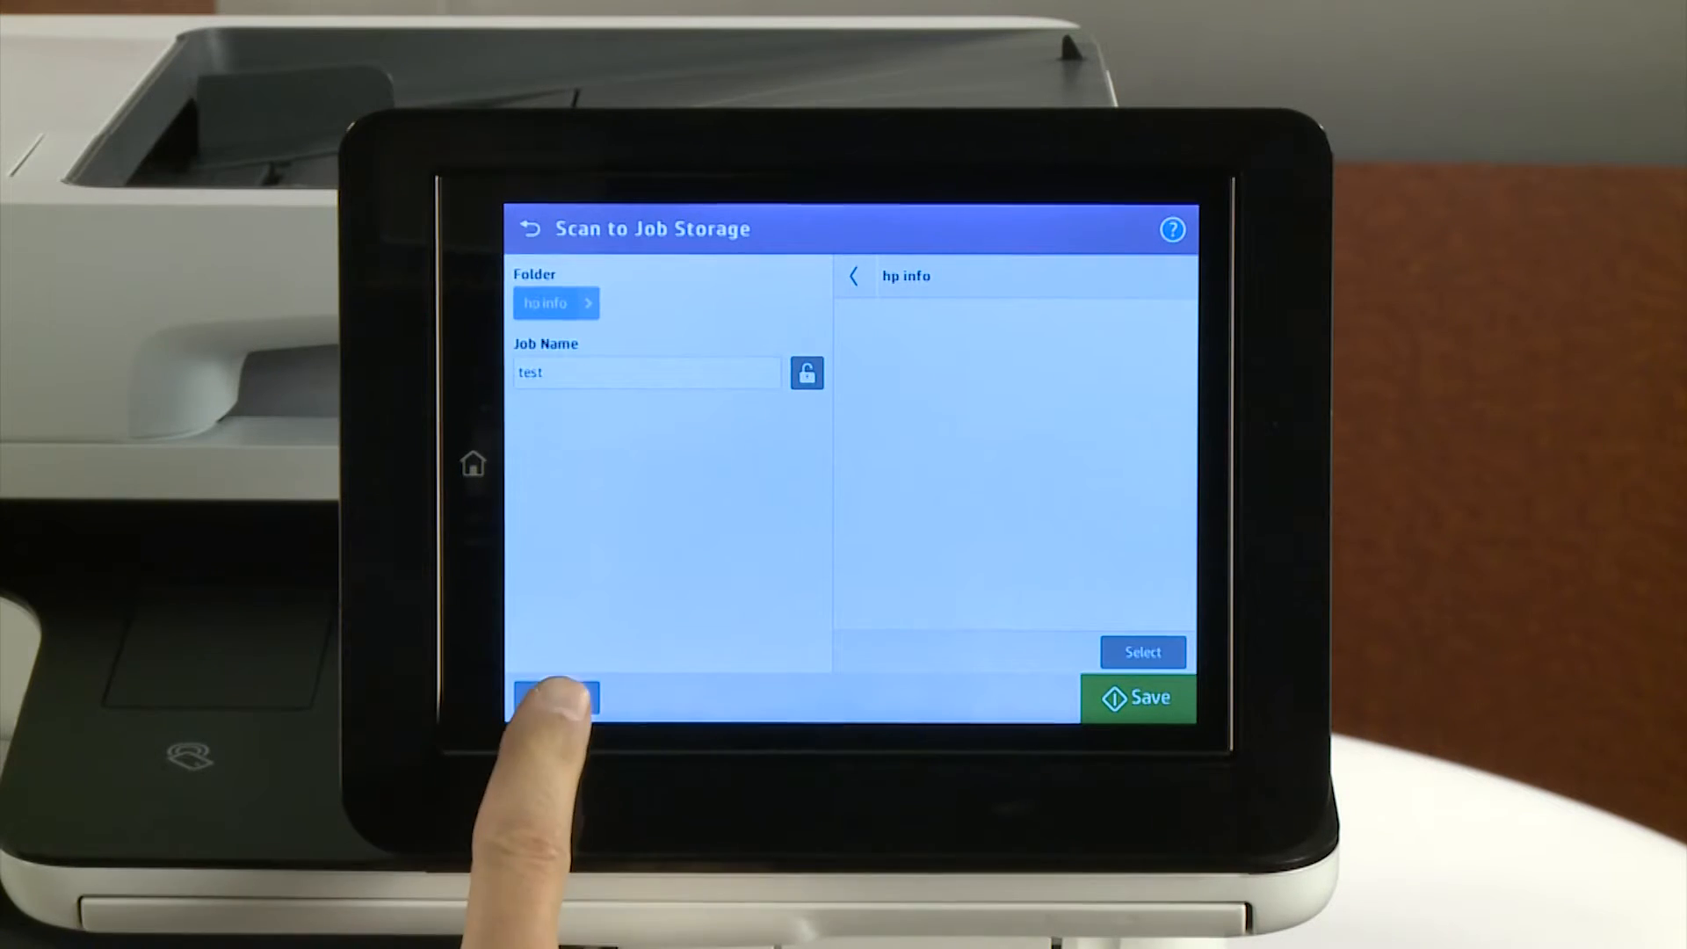
Step: Preview the scanned HP Video Development page and save it as job 'test' in hp info
click(555, 697)
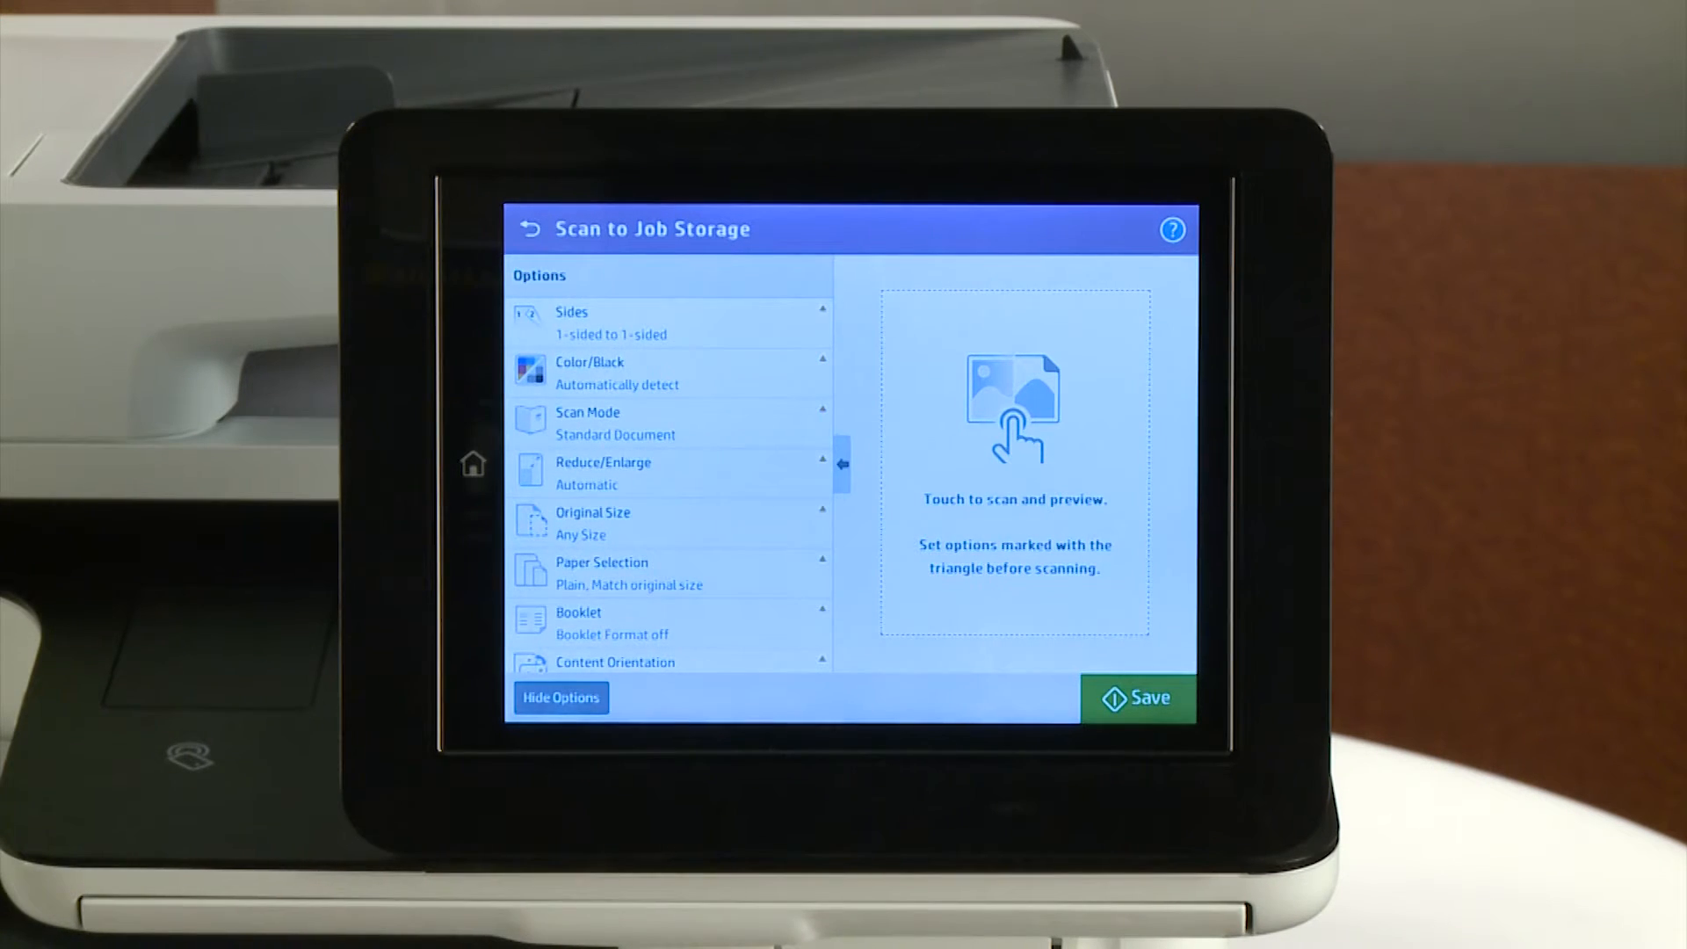
click(560, 697)
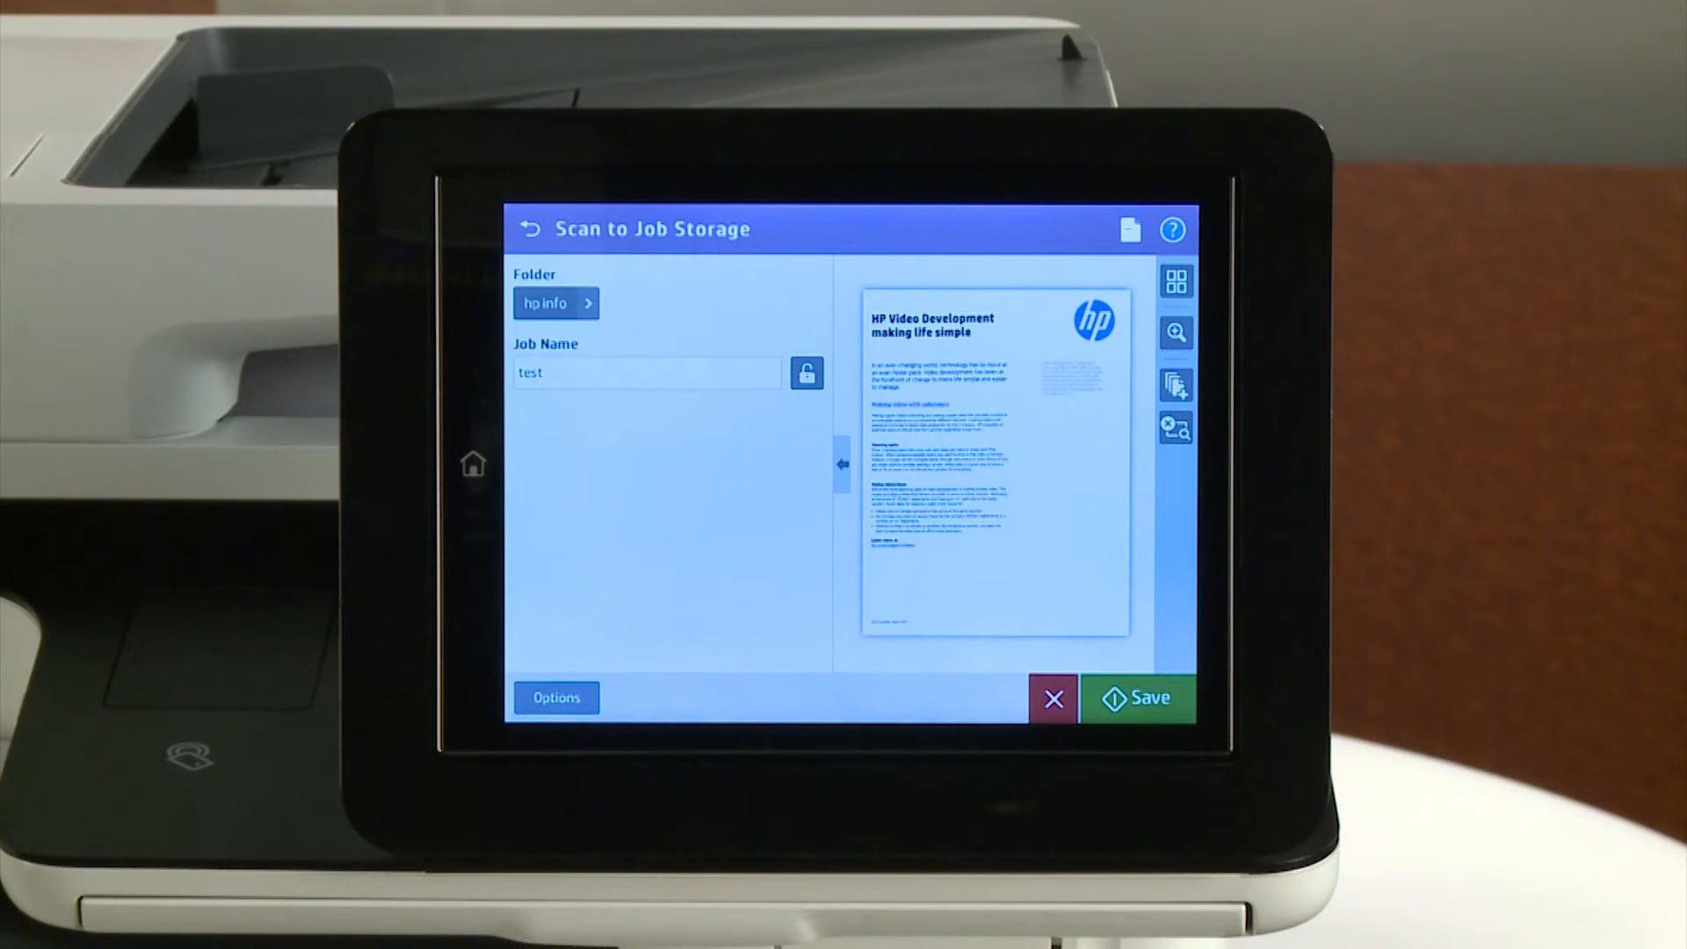
click(1137, 697)
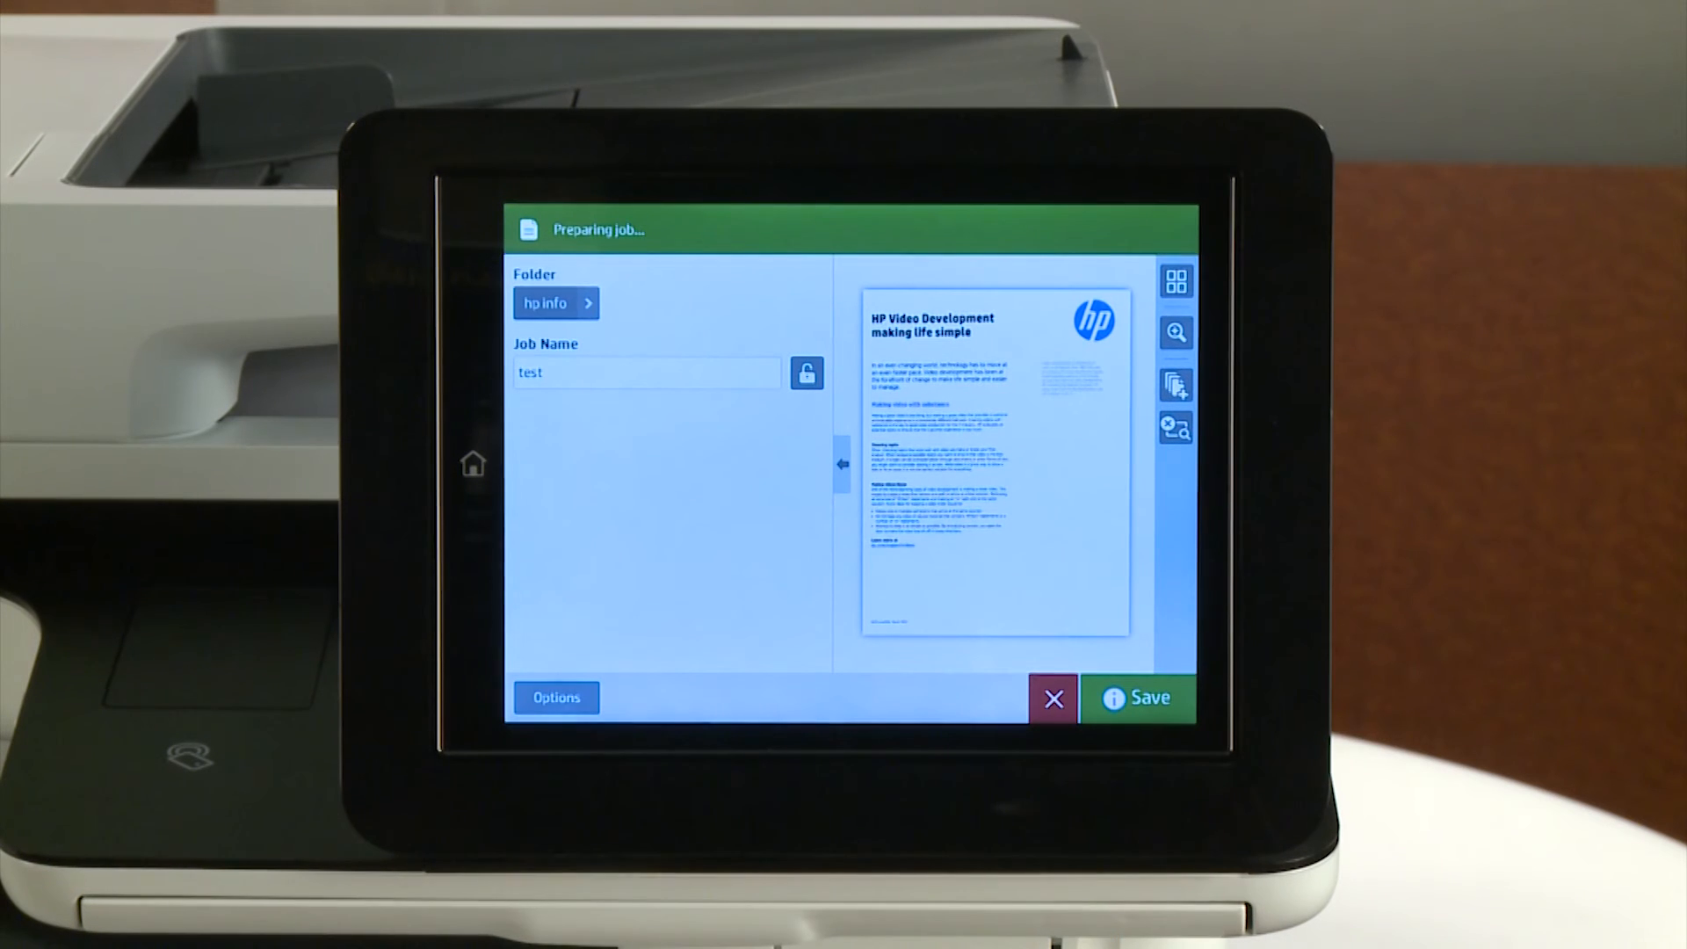